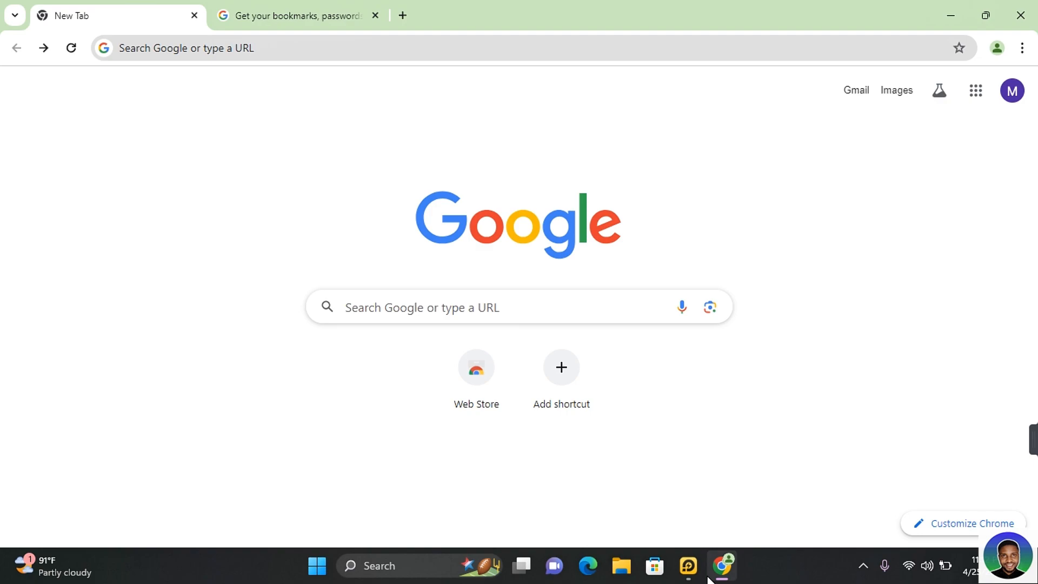
# Switch to the 'Get your bookmarks, passwords…' Chrome Help tab about passphrases
pyautogui.click(295, 15)
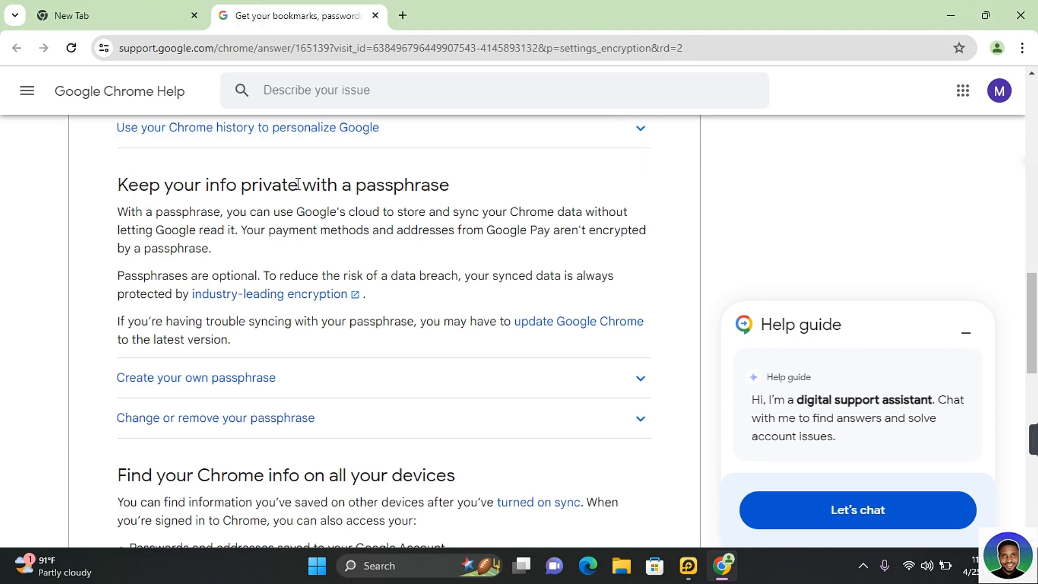
pyautogui.moveTo(192, 214)
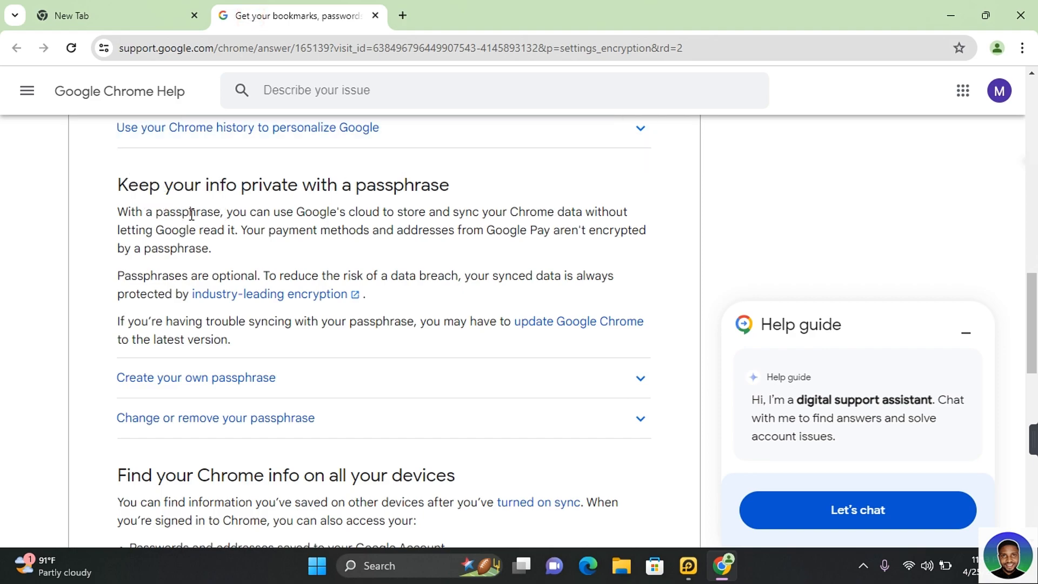
pyautogui.moveTo(389, 216)
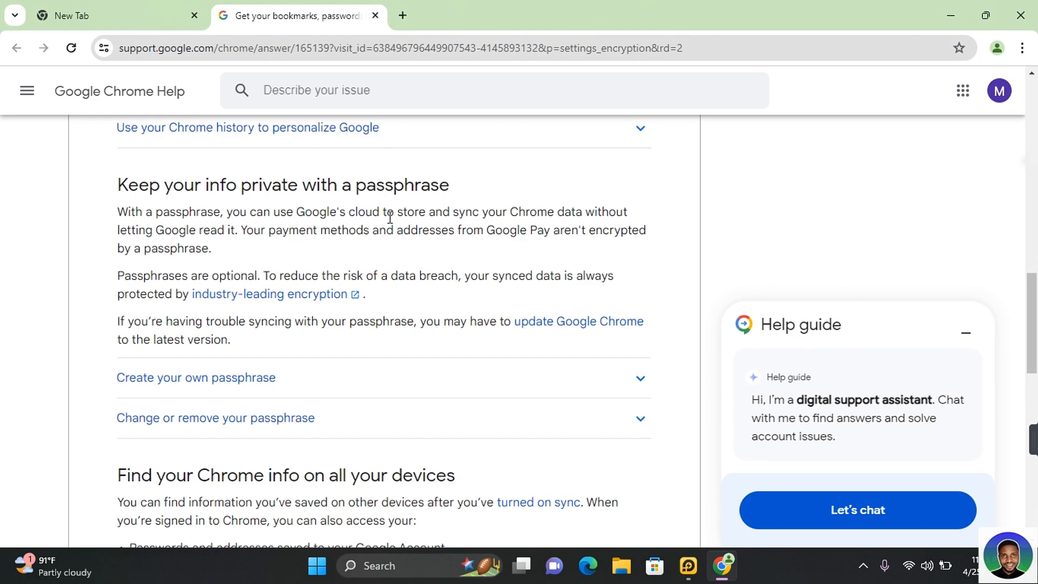
pyautogui.moveTo(470, 214)
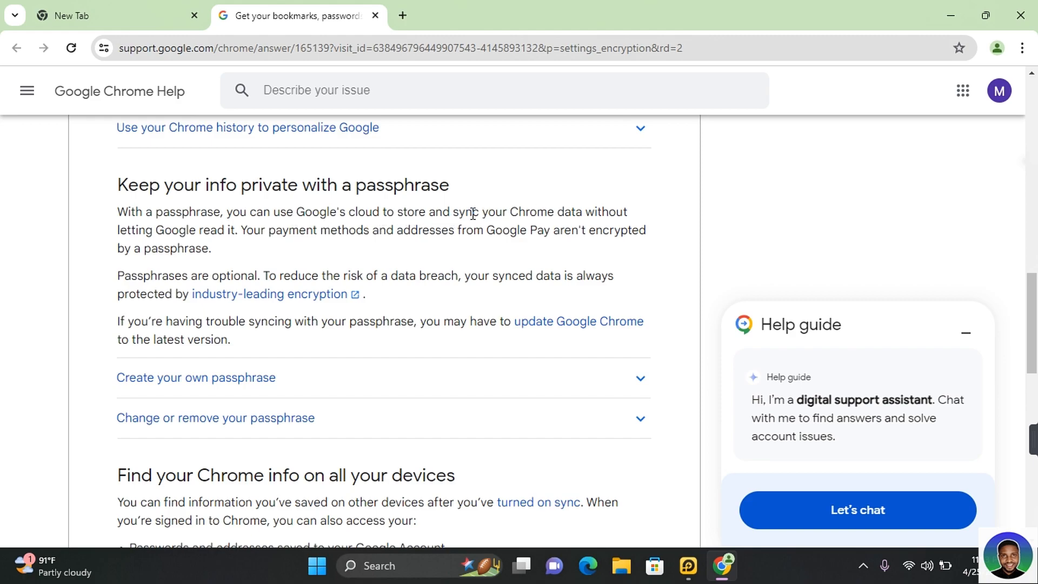
pyautogui.moveTo(251, 235)
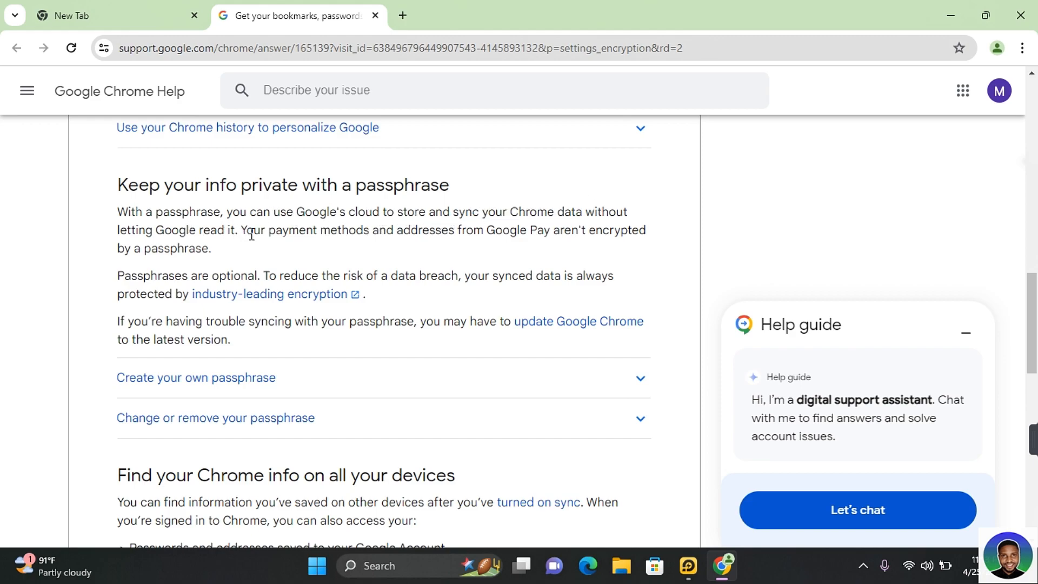
pyautogui.moveTo(1025, 47)
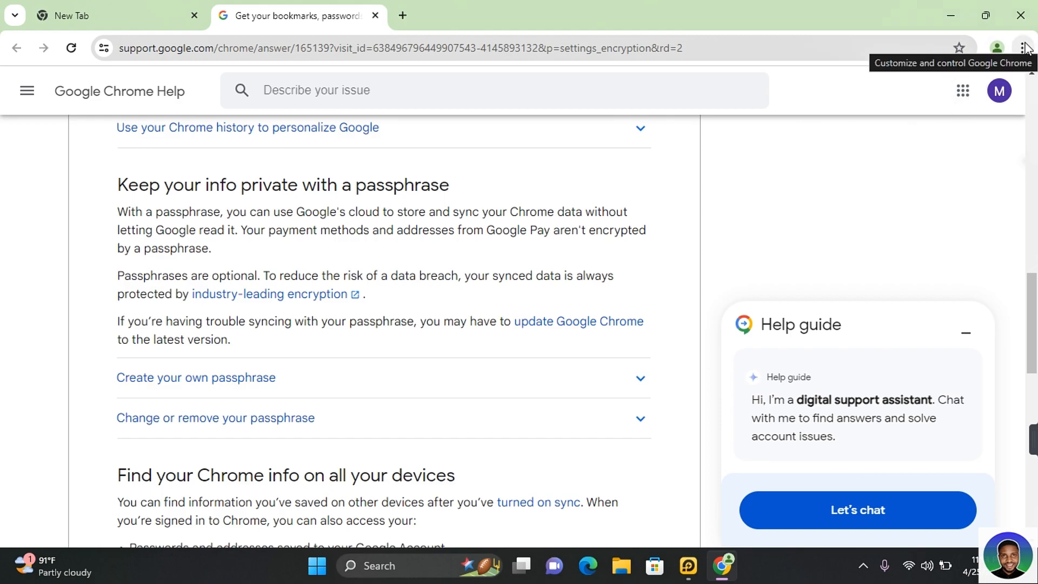
# Open Chrome Settings from the Customize and control Google Chrome menu
pyautogui.click(1024, 47)
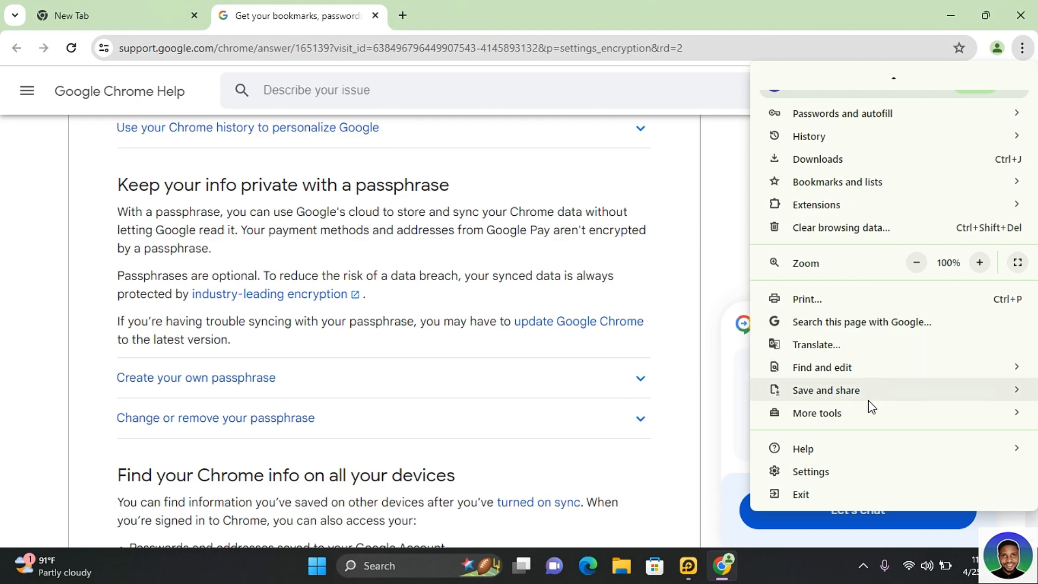
pyautogui.moveTo(838, 471)
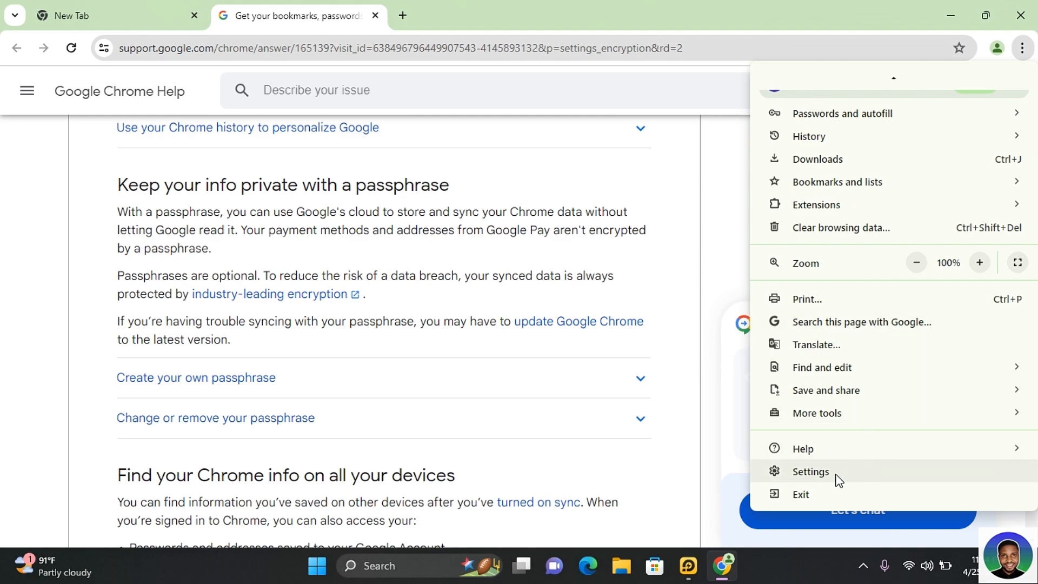
pyautogui.click(811, 471)
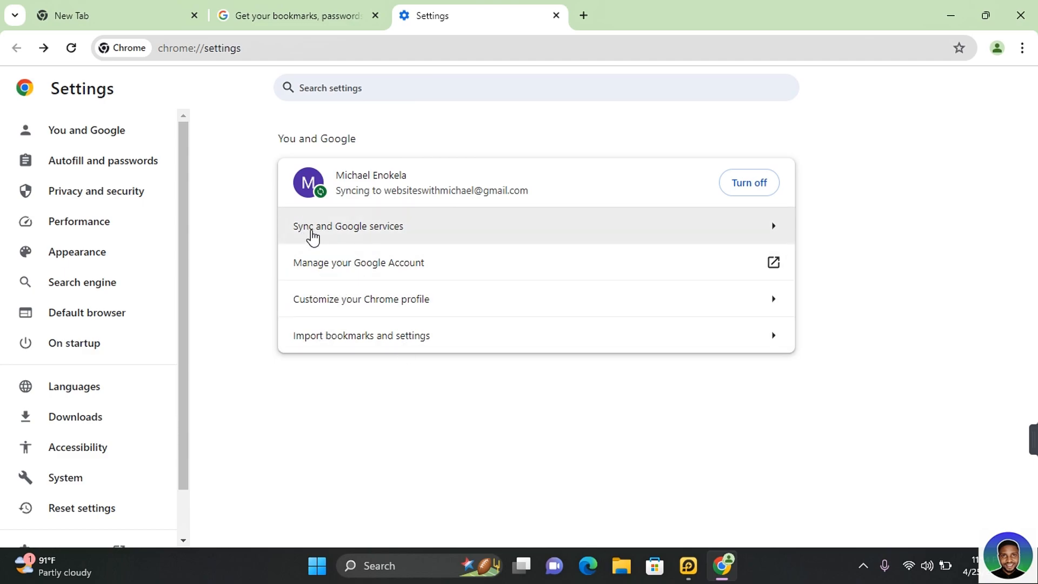
# Under Sync and Google services encryption options, choose 'Encrypt synced data with your own sync passphrase' and save
pyautogui.click(395, 231)
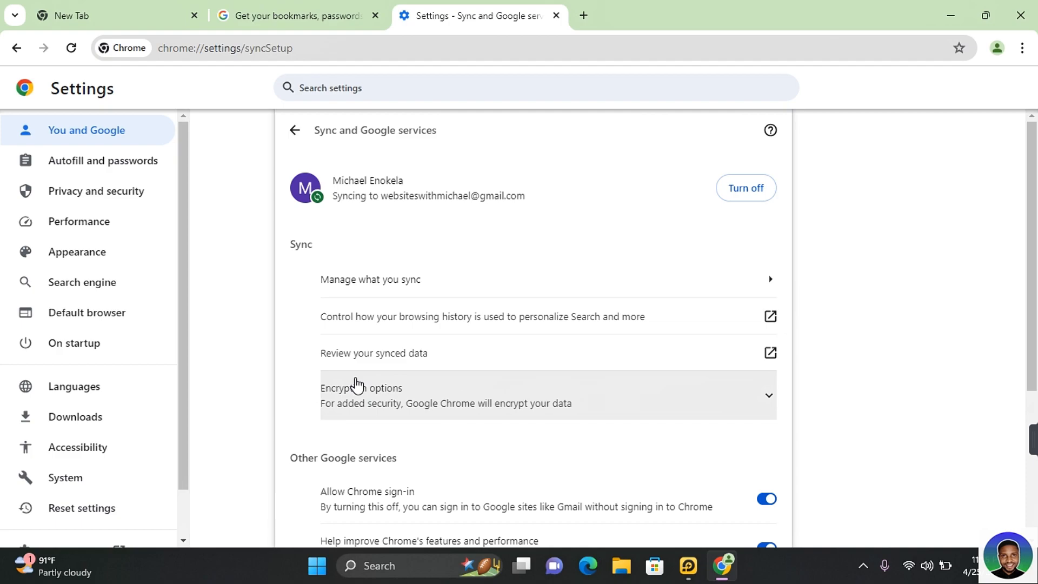
pyautogui.click(360, 395)
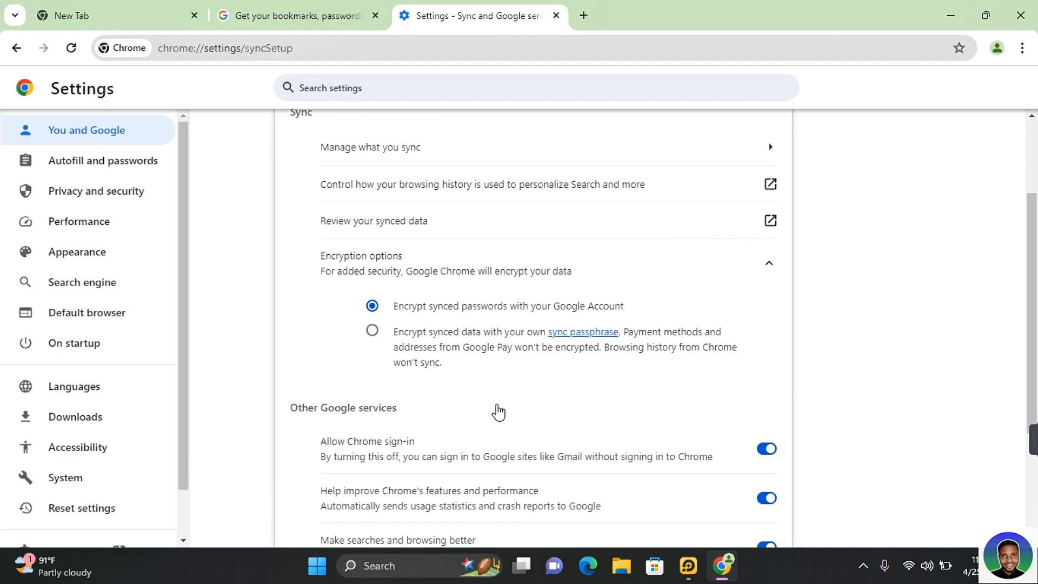
pyautogui.moveTo(398, 287)
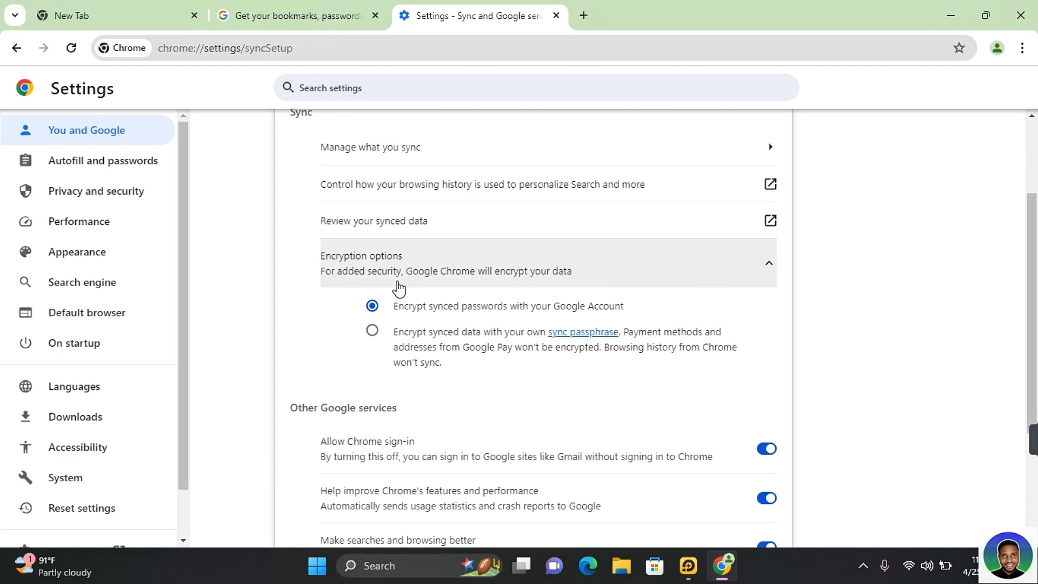
pyautogui.moveTo(562, 280)
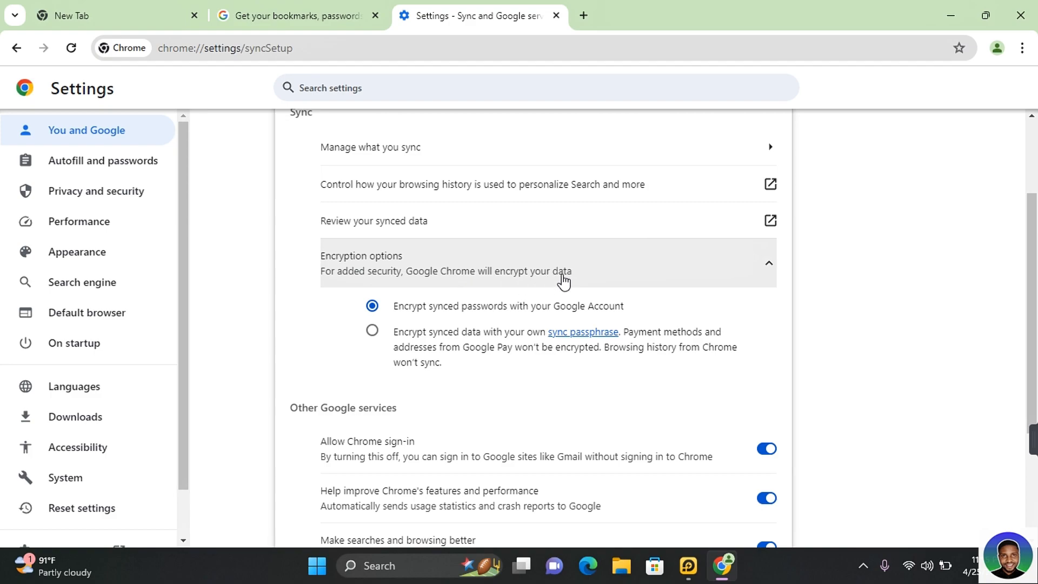
pyautogui.click(372, 329)
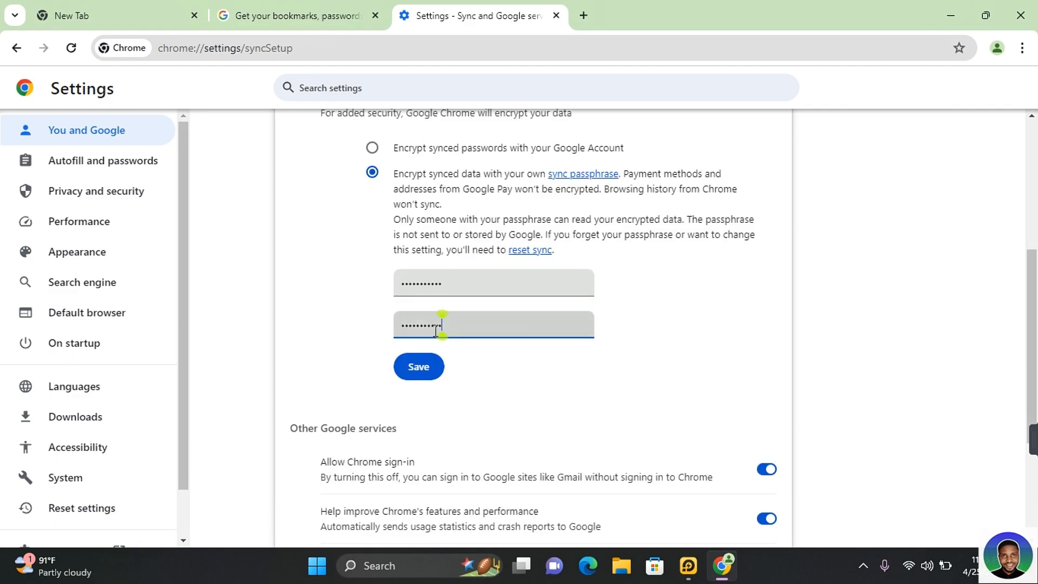
pyautogui.click(418, 366)
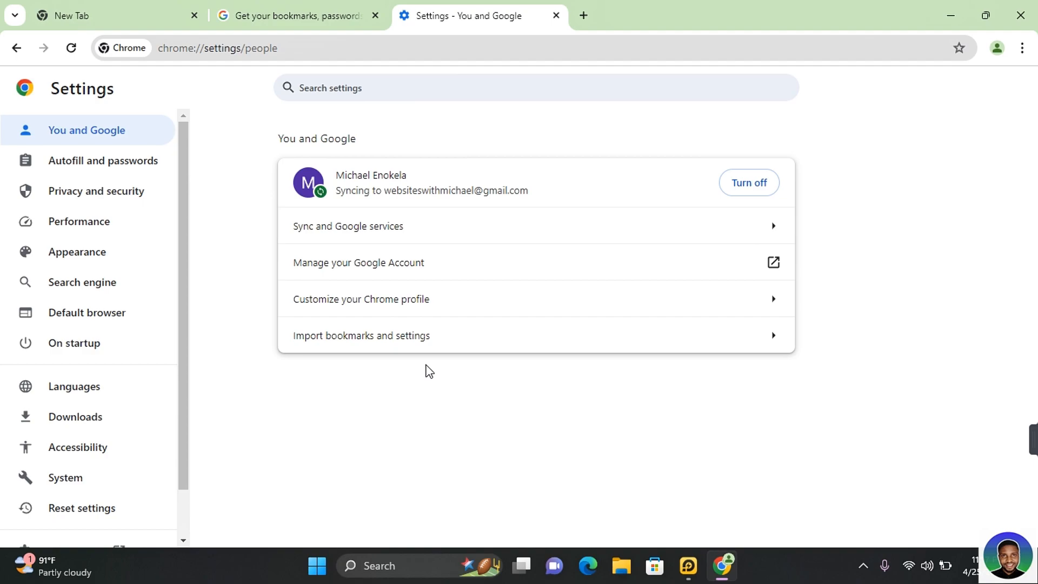
pyautogui.moveTo(274, 487)
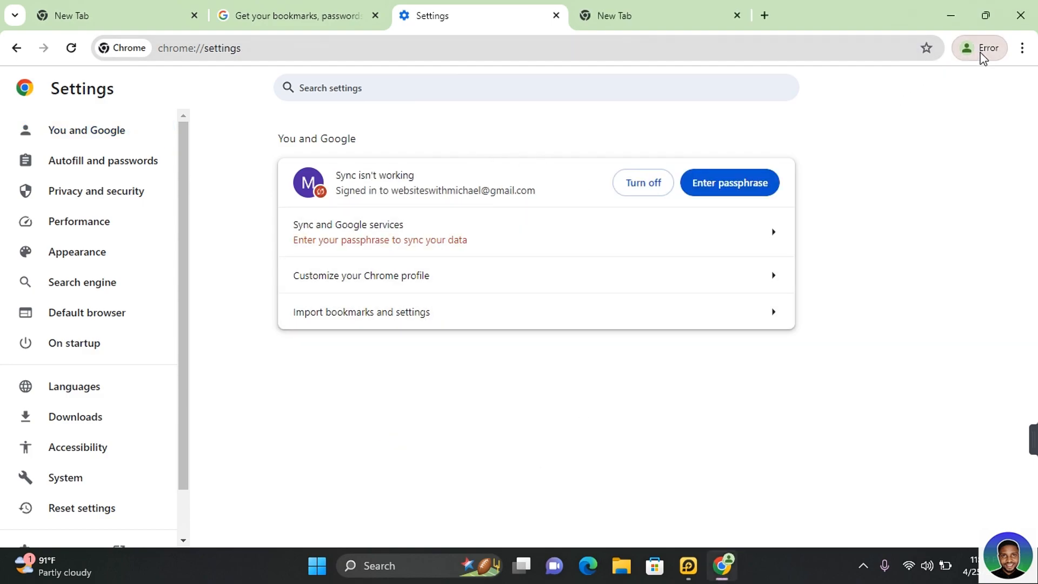
# Check the Error profile chip, then choose Enter passphrase in the profile panel
pyautogui.click(979, 48)
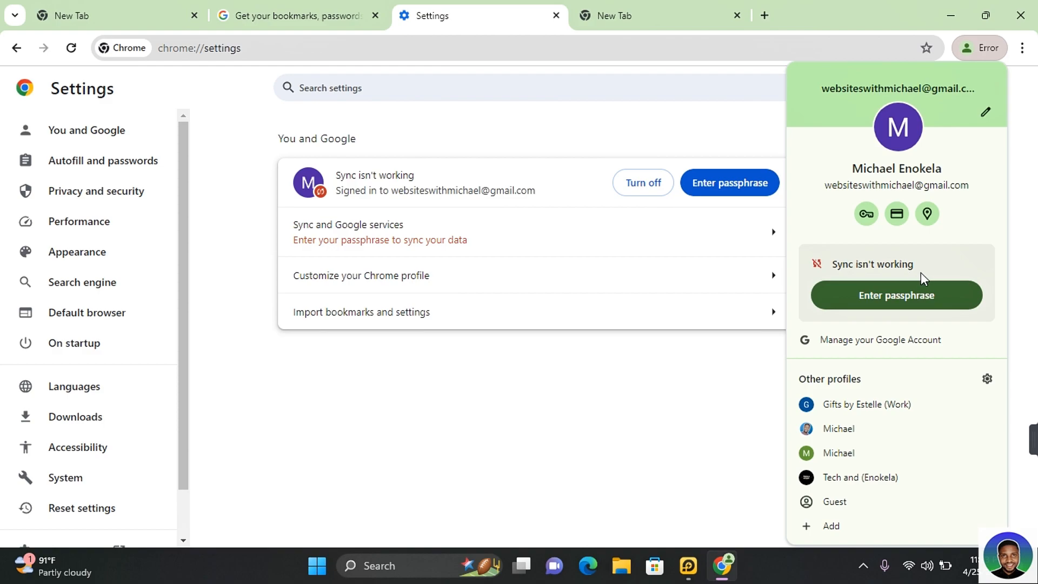
pyautogui.click(366, 257)
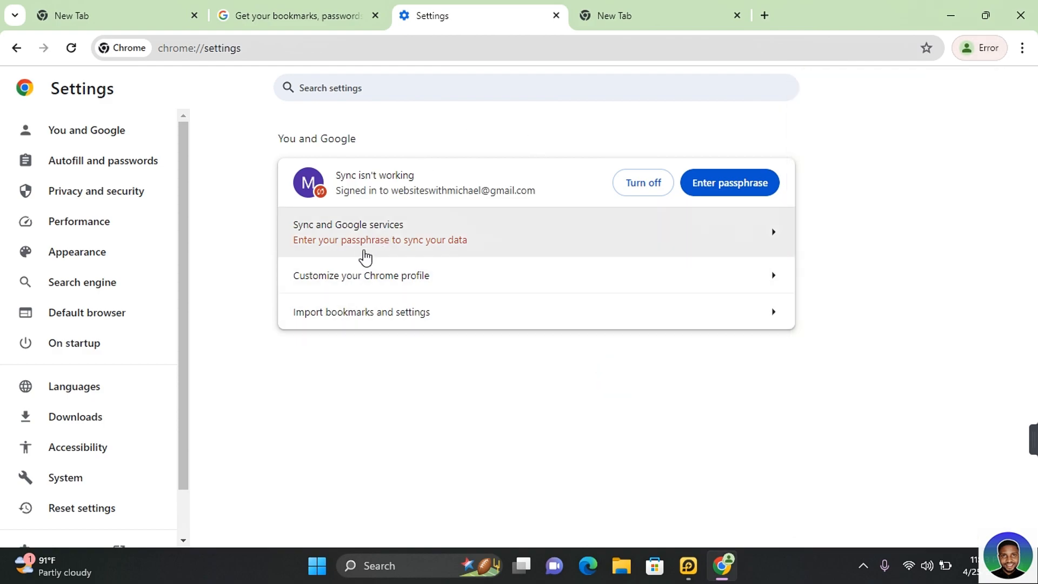
pyautogui.moveTo(439, 254)
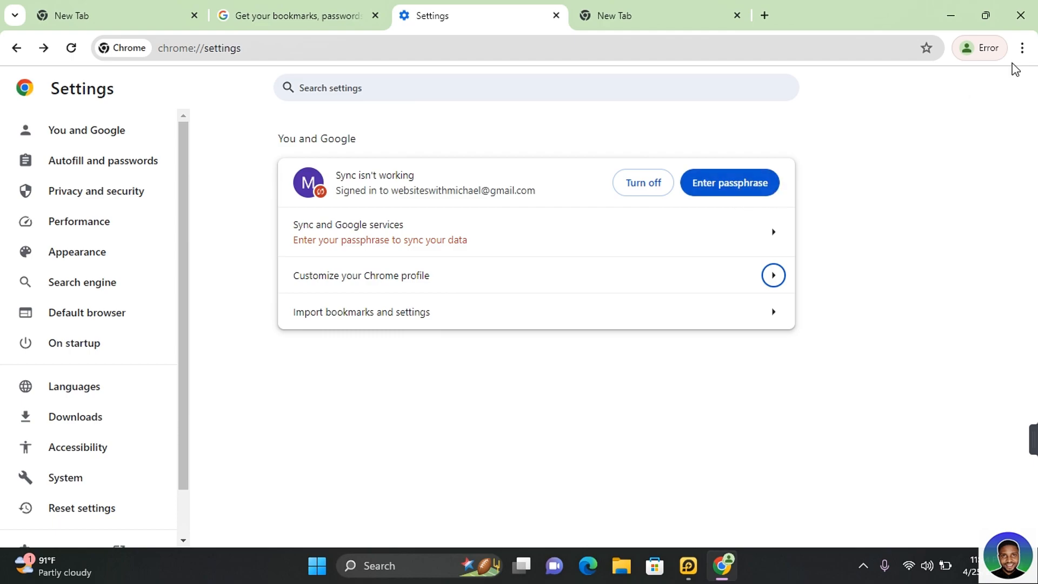
pyautogui.click(980, 48)
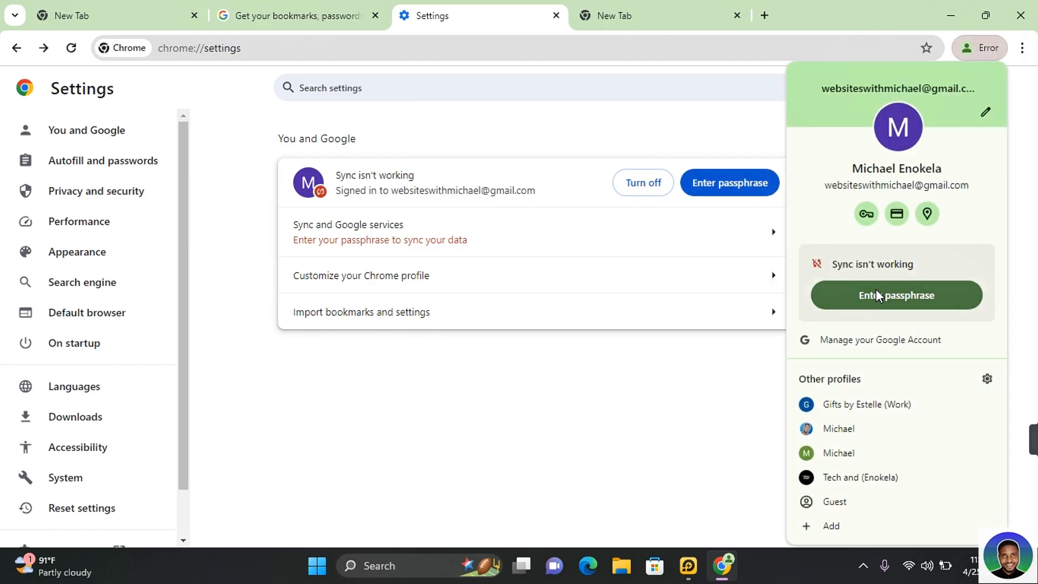
pyautogui.click(895, 294)
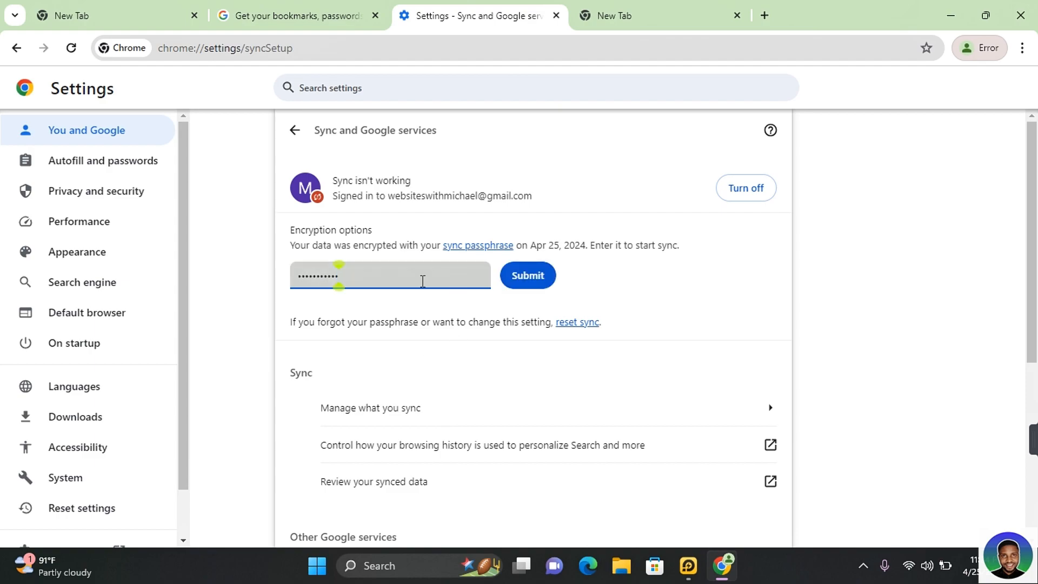
pyautogui.moveTo(528, 275)
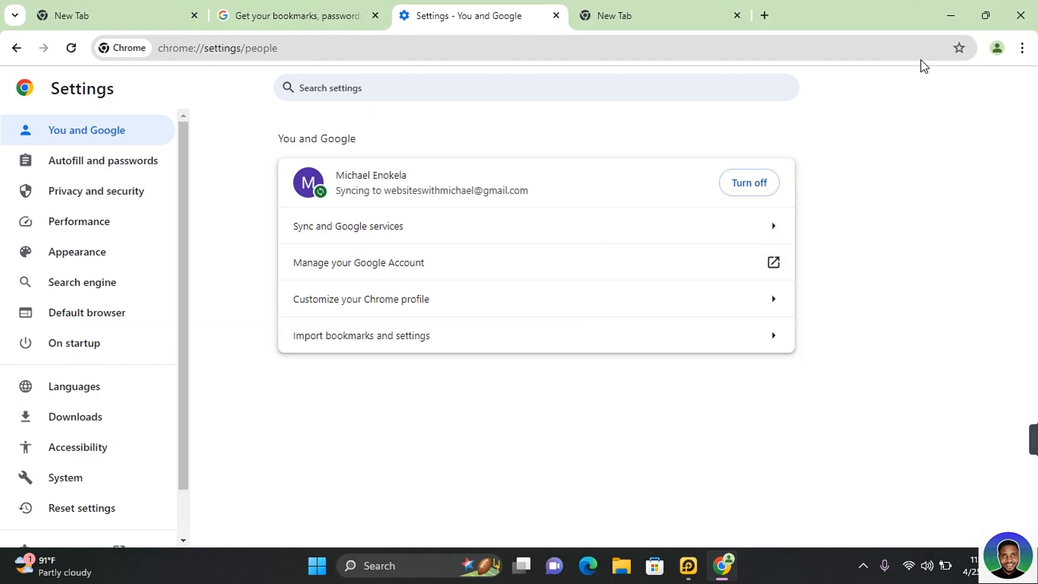
# Verify in the profile panel that Sync is on, then dismiss the panel
pyautogui.click(996, 48)
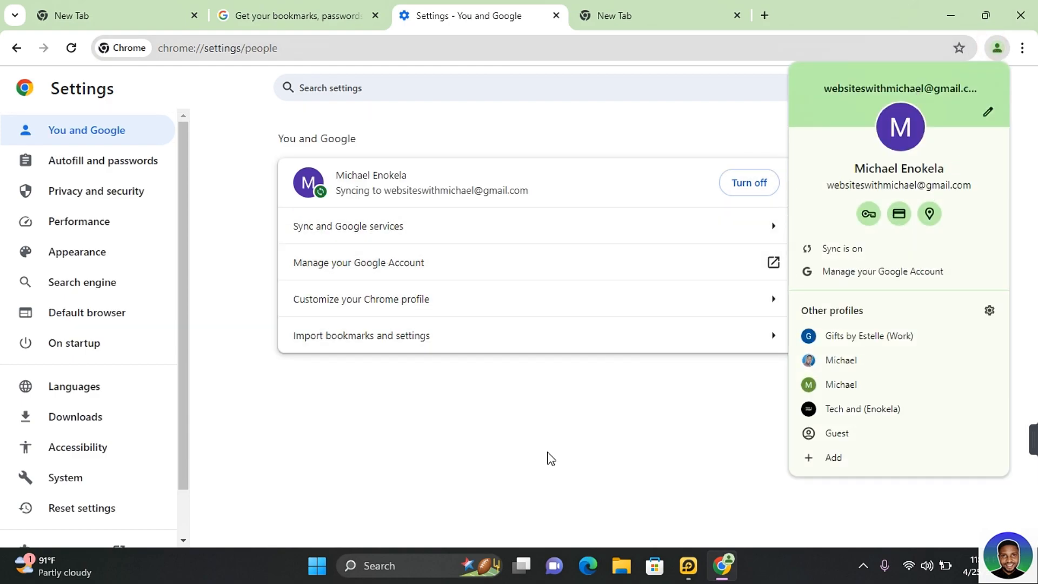
pyautogui.click(353, 233)
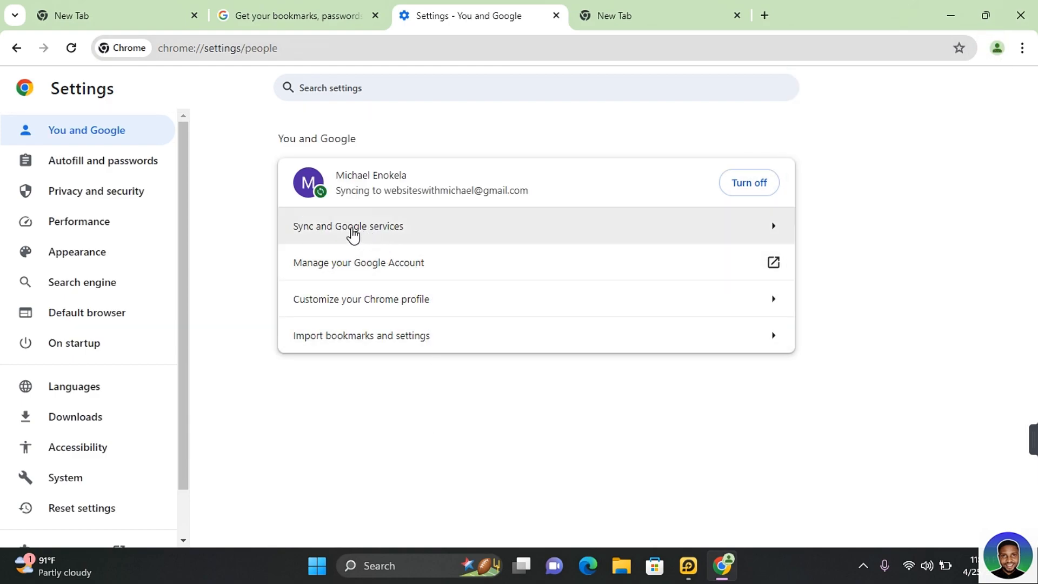
# Open Manage what you sync under Sync and Google services and scroll through the sync data toggles
pyautogui.click(348, 225)
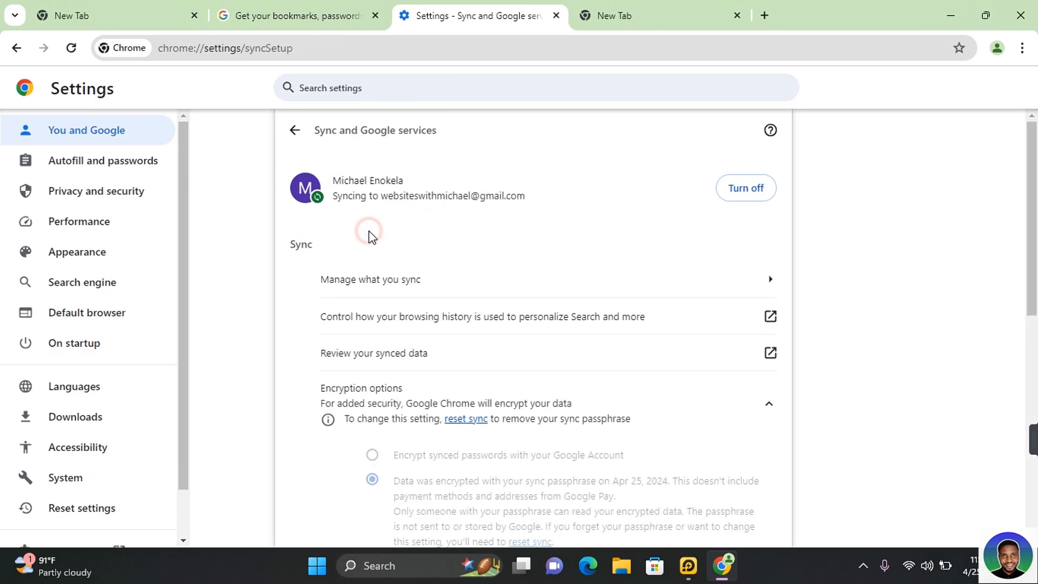
pyautogui.moveTo(396, 291)
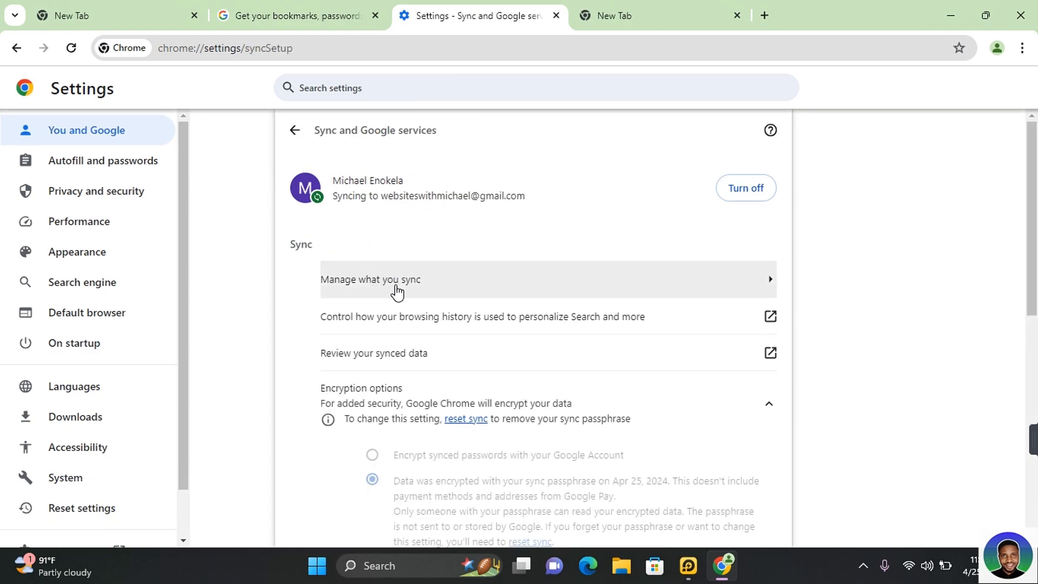
pyautogui.click(396, 279)
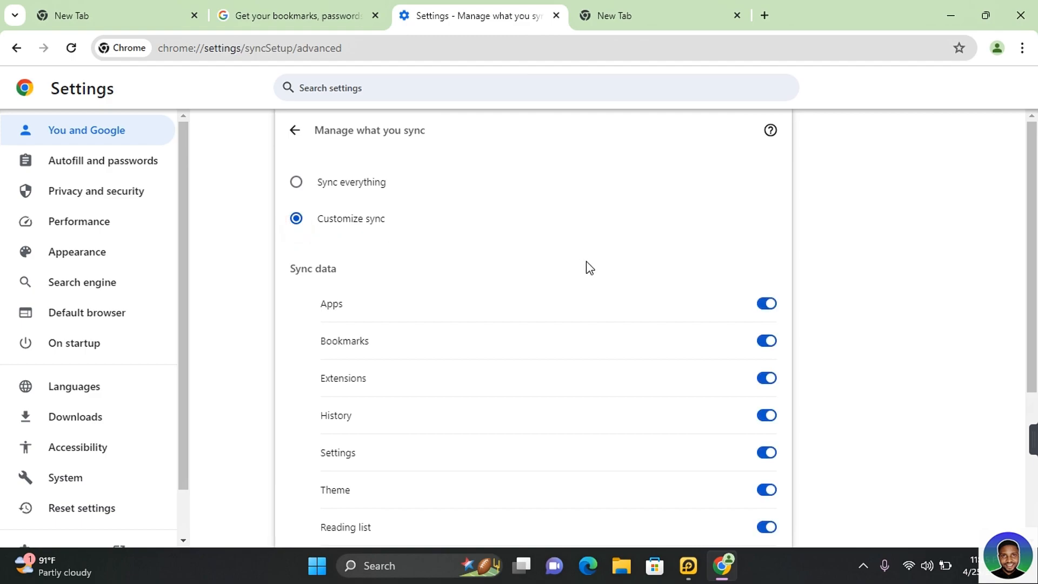
pyautogui.scroll(-3)
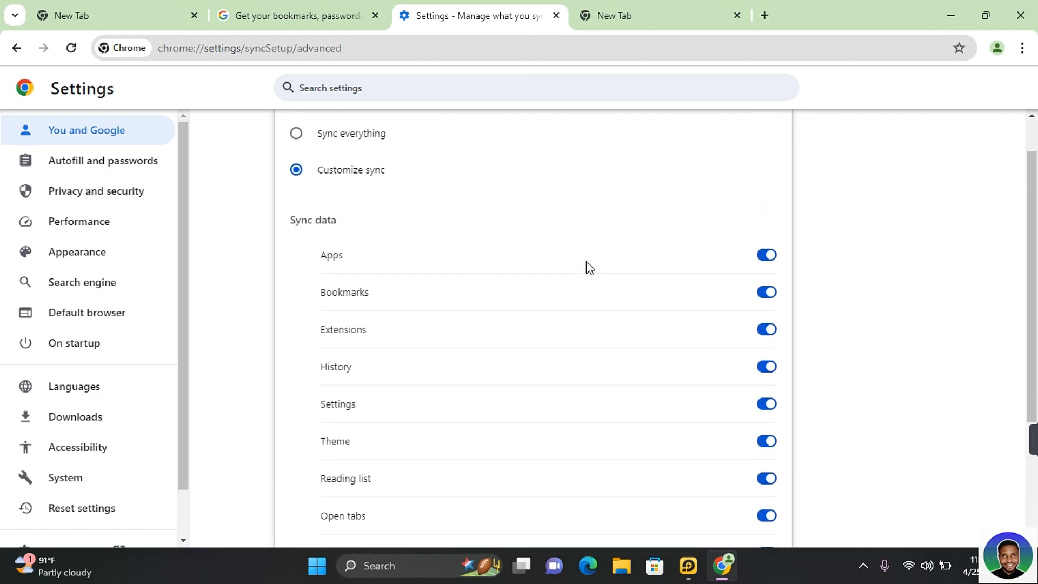